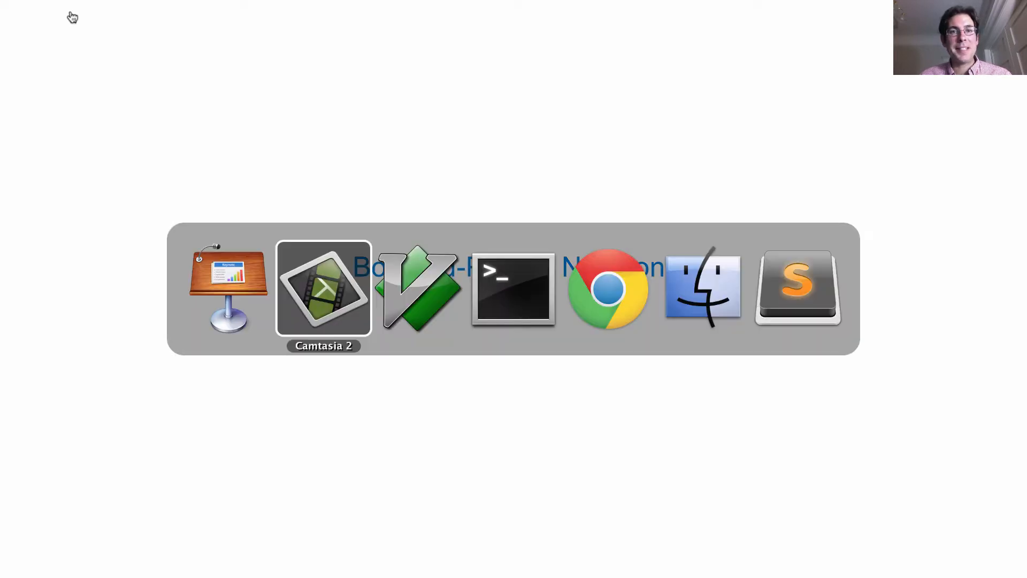
# Bring the Terminal window with the Python 3 prompt to the front.
pyautogui.click(513, 290)
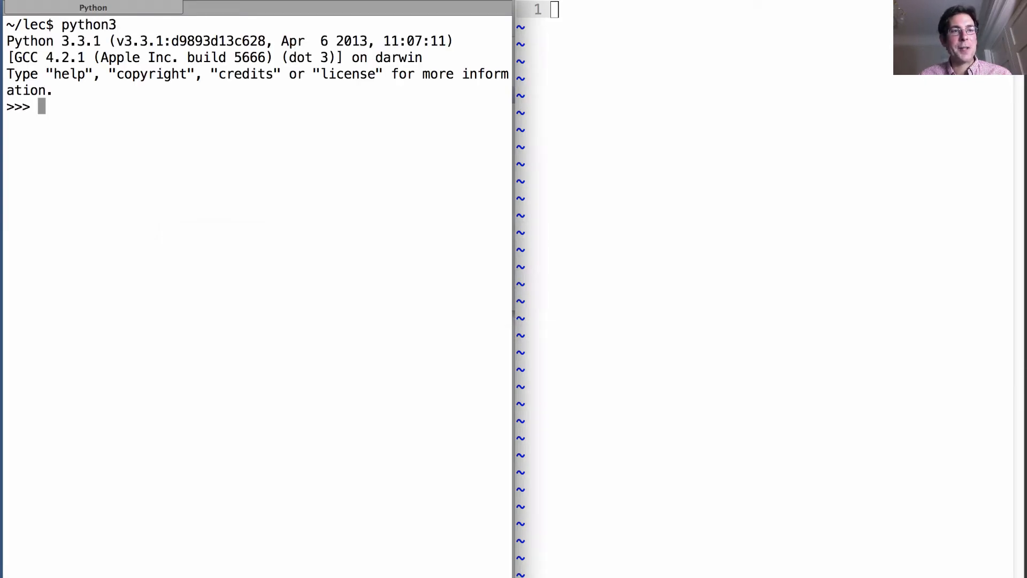
# Bind the name p to the tuple (1, 2) at the >>> prompt.
pyautogui.write('p (1,')
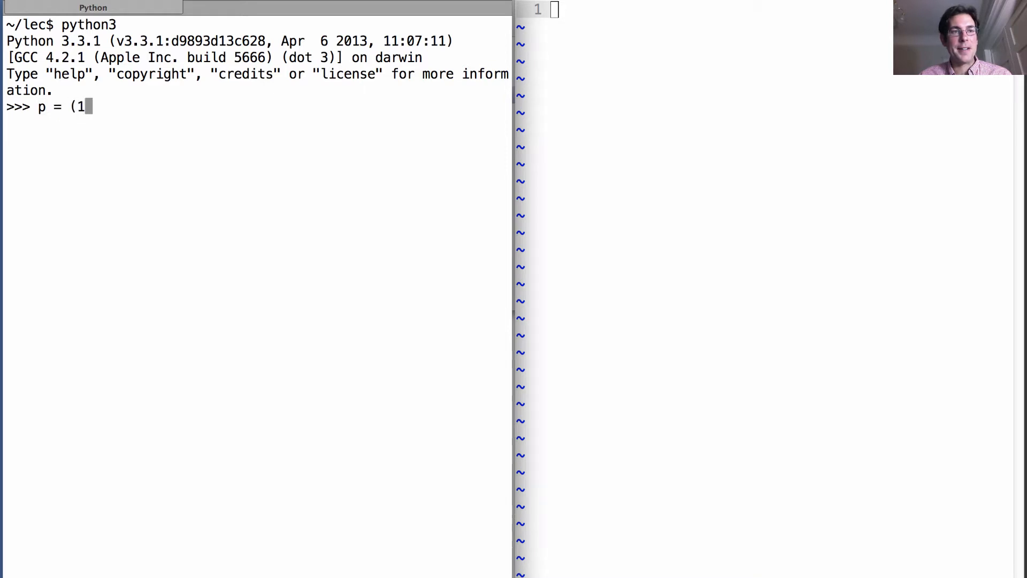
pyautogui.write(', 2)')
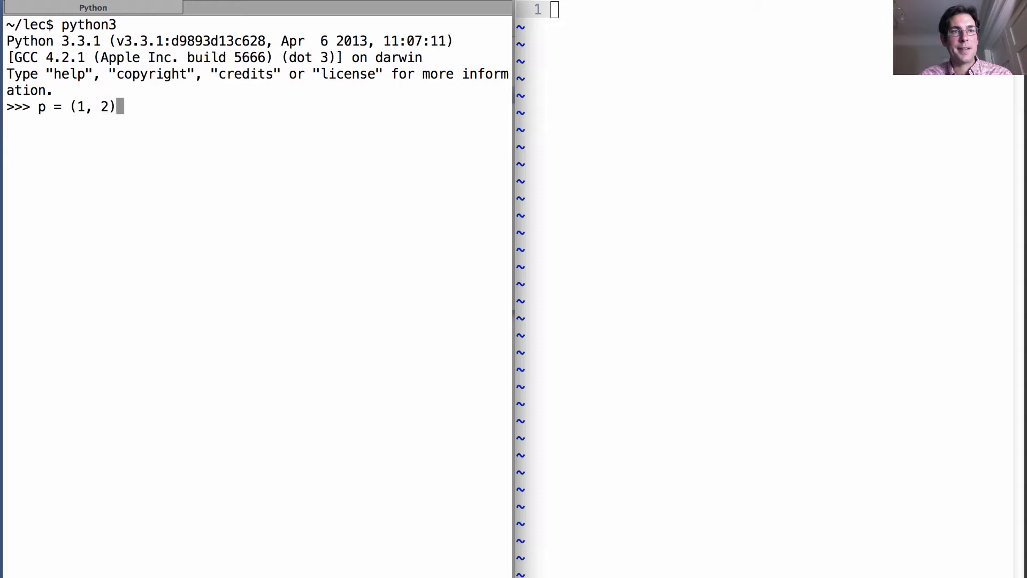
pyautogui.press('Return')
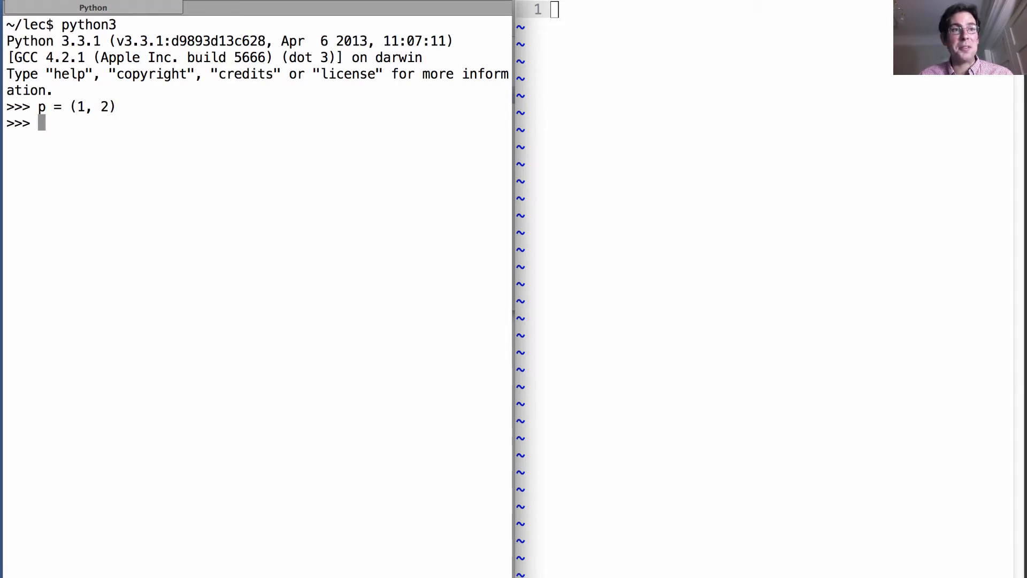
# Define pair_of_pairs = ((1, 2), (3, 4)) and echo its value.
pyautogui.write('pai')
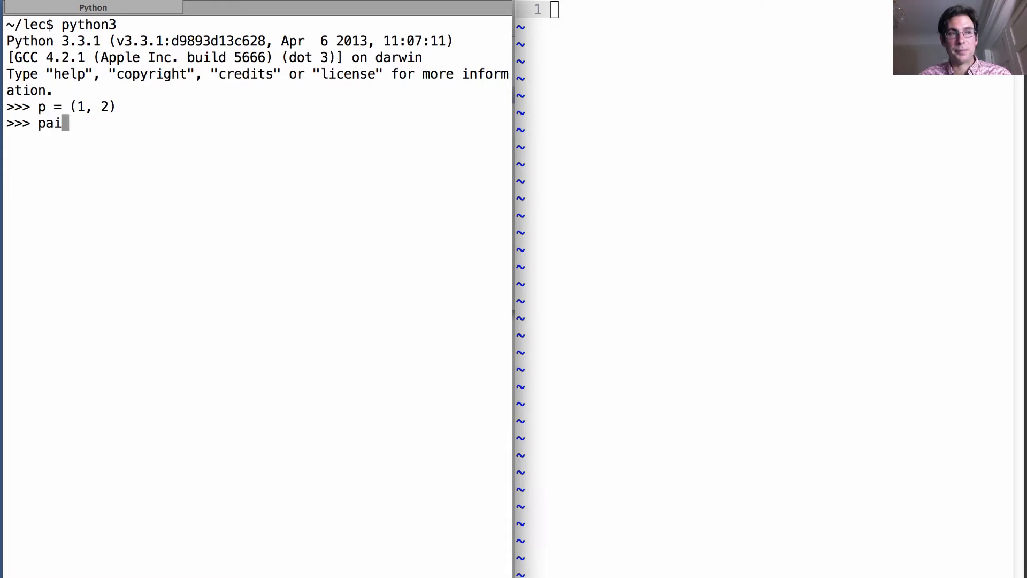
pyautogui.write('r_of_pairs = ((1, 2')
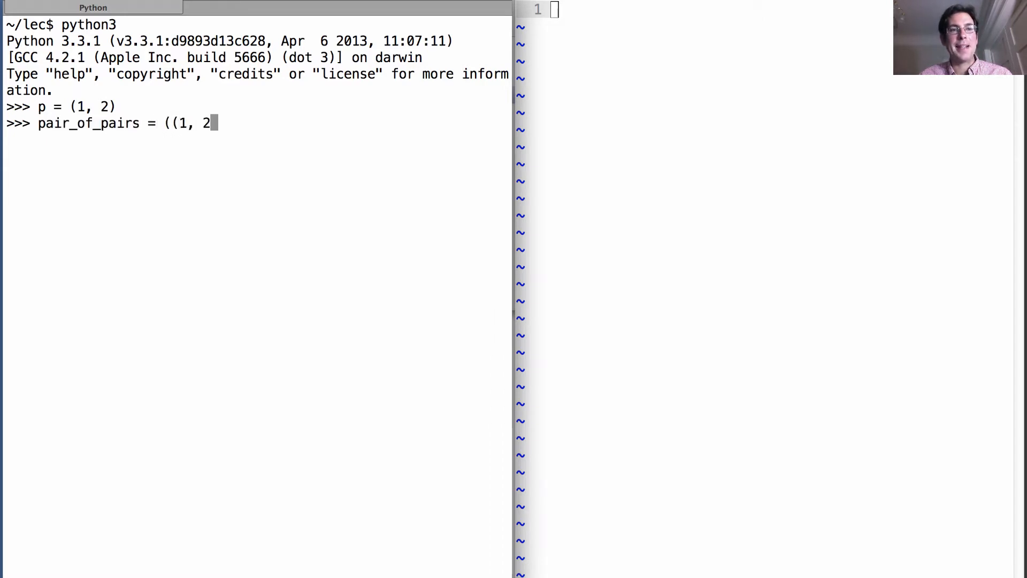
pyautogui.write('), (3, 4))')
pyautogui.write('pao')
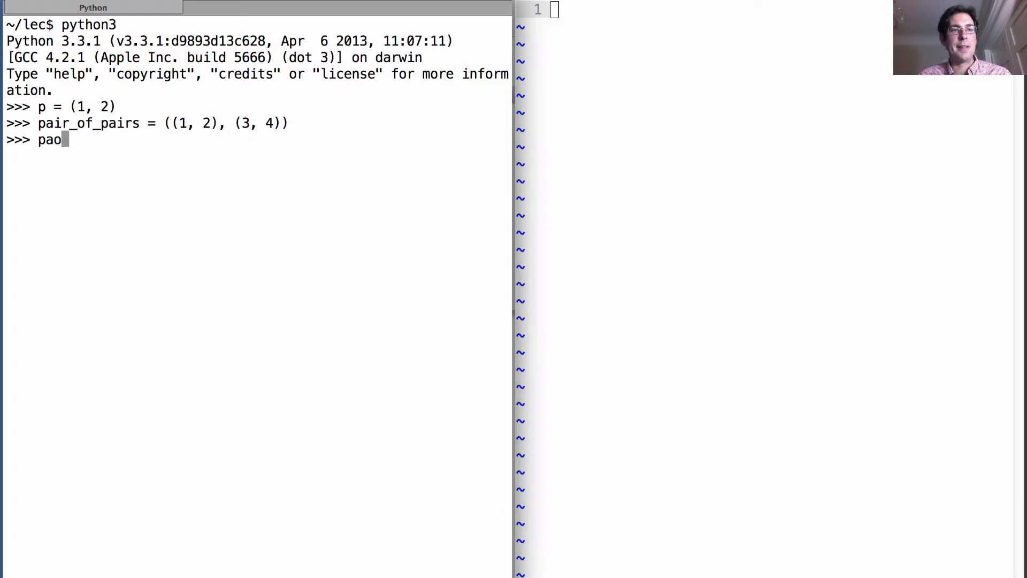
pyautogui.write('pair_of_')
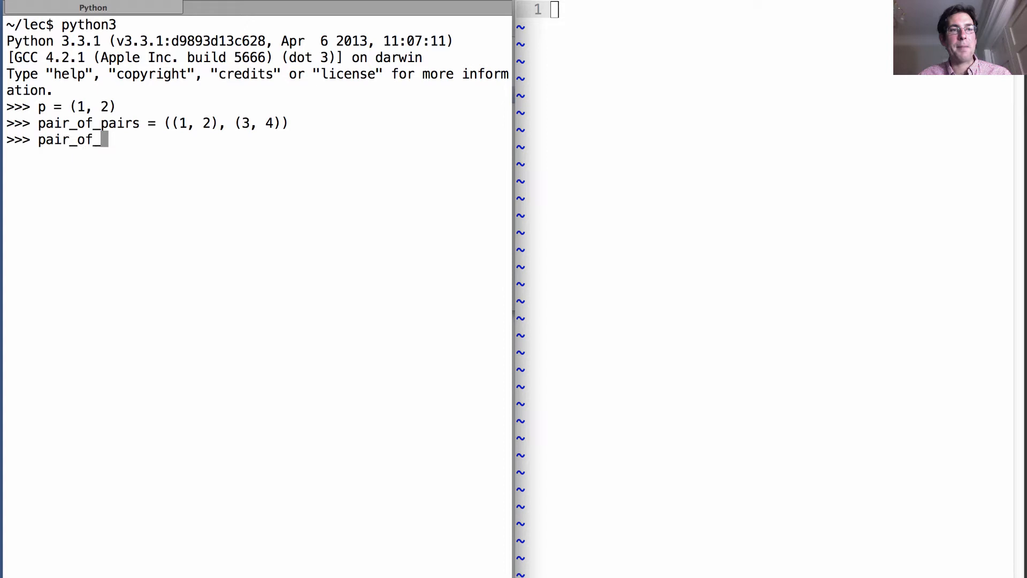
pyautogui.press('Return')
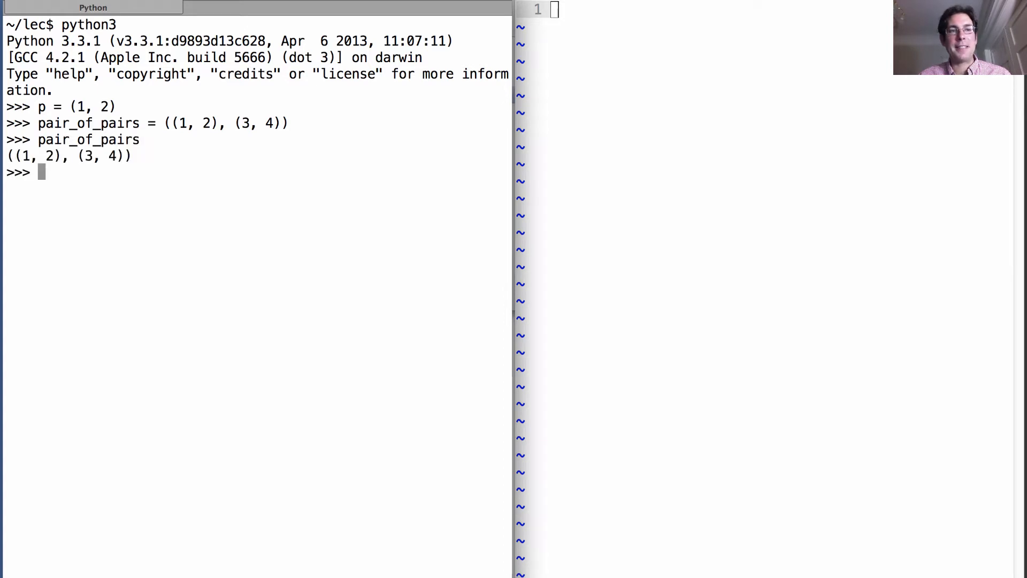
# Evaluate pair_of_pairs[1] to get (3, 4).
pyautogui.write('pair_of_pairs[')
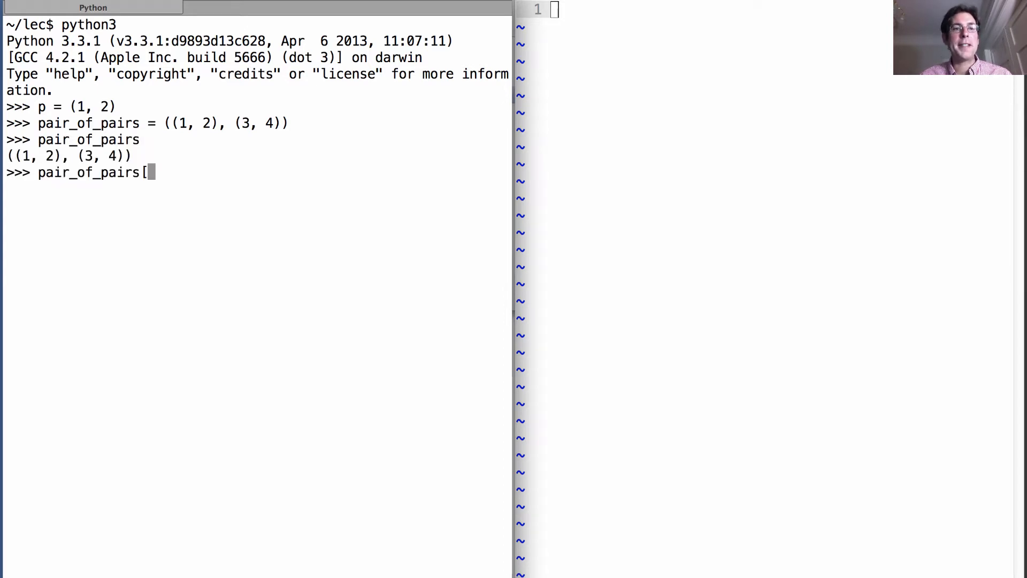
pyautogui.write('1]')
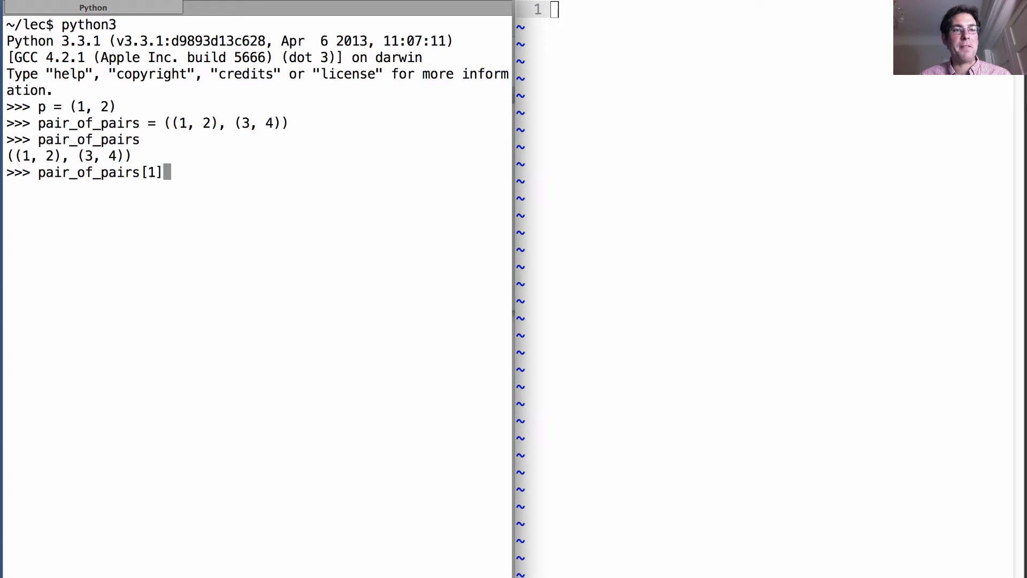
pyautogui.press('Return')
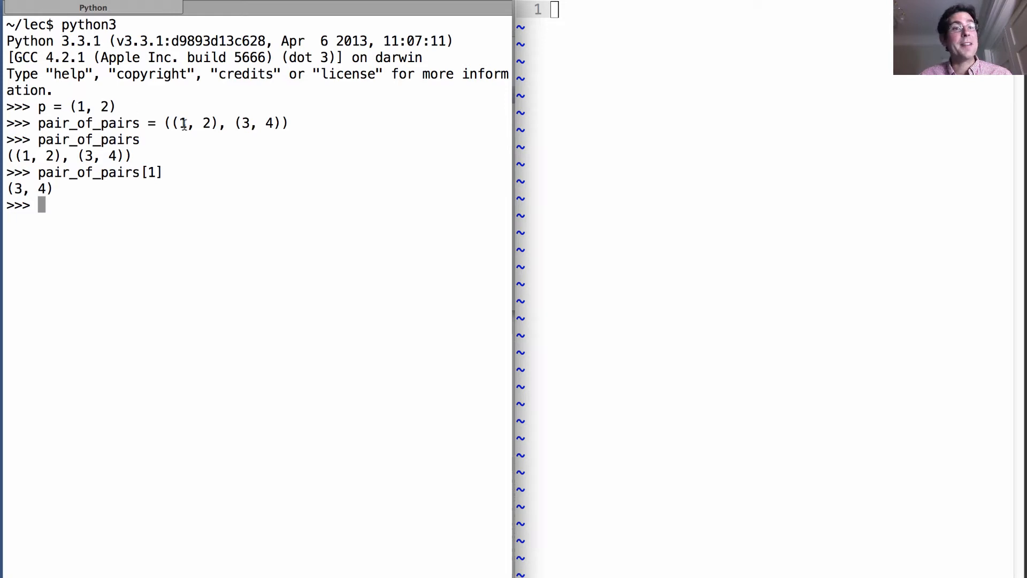
pyautogui.moveTo(331, 194)
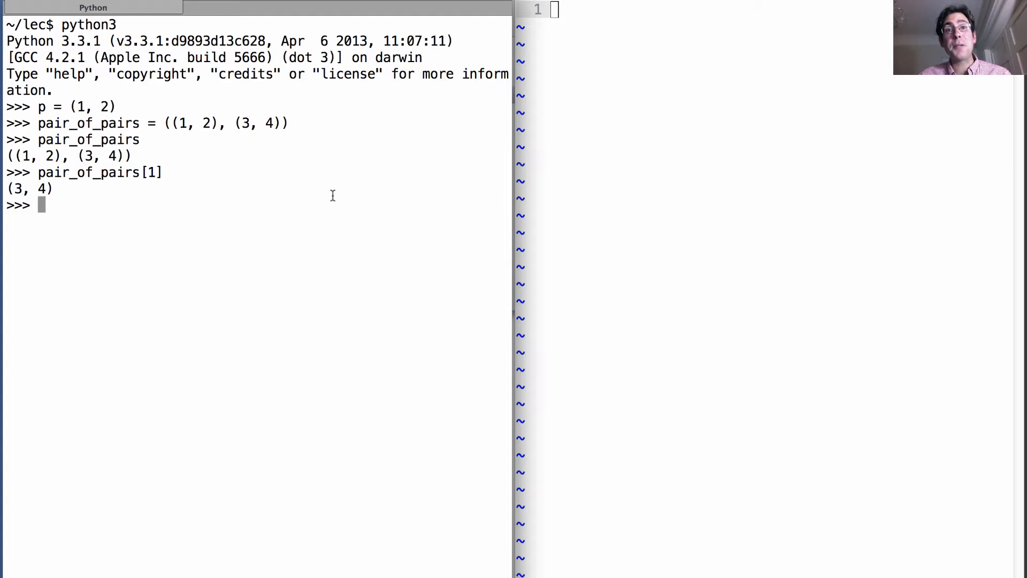
pyautogui.moveTo(209, 147)
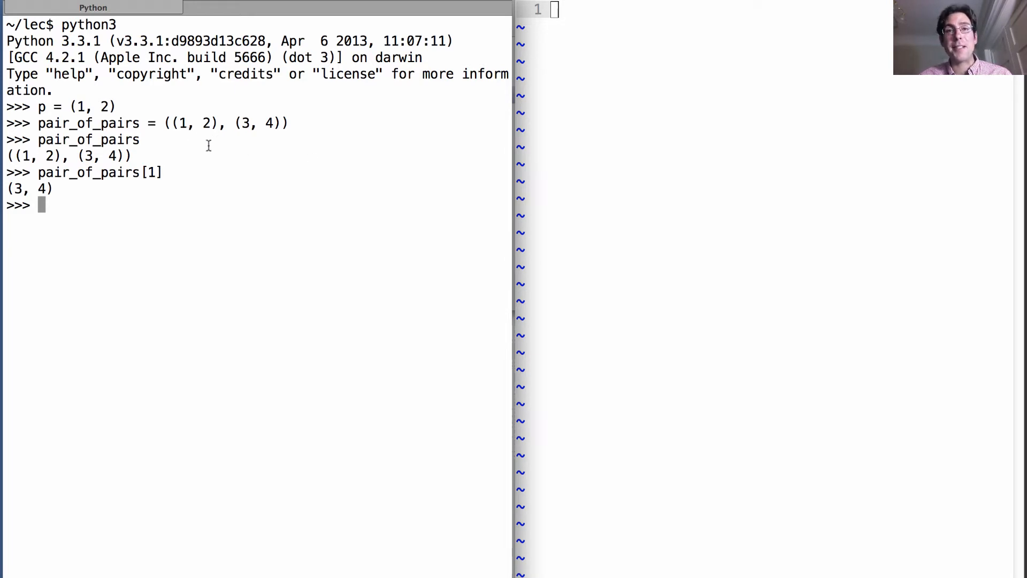
pyautogui.moveTo(390, 169)
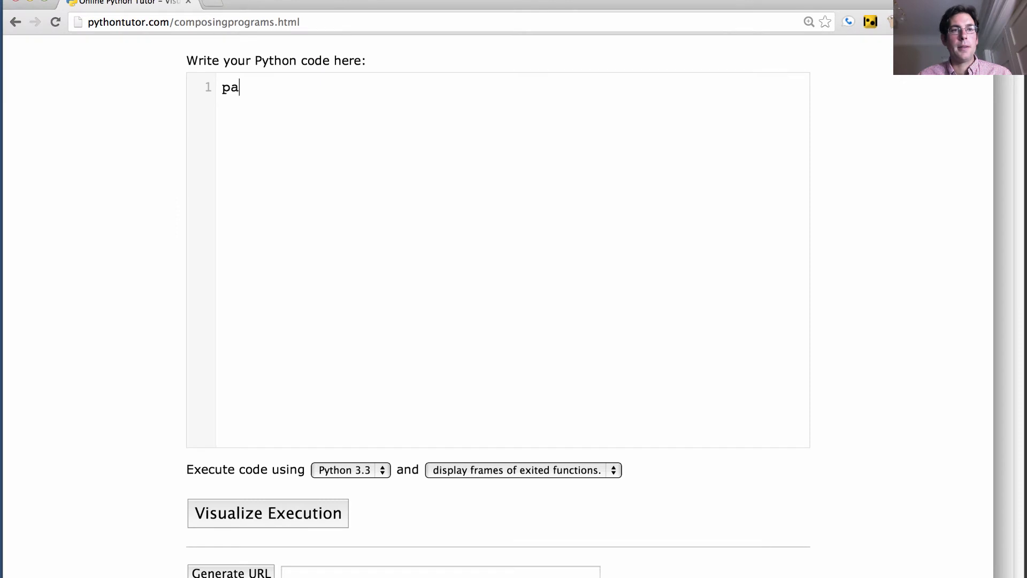
# Write the lines pair = (1, 2) and pairs = ((1, 2), (3, 4)) in the code box.
pyautogui.write('ir = (1, 2')
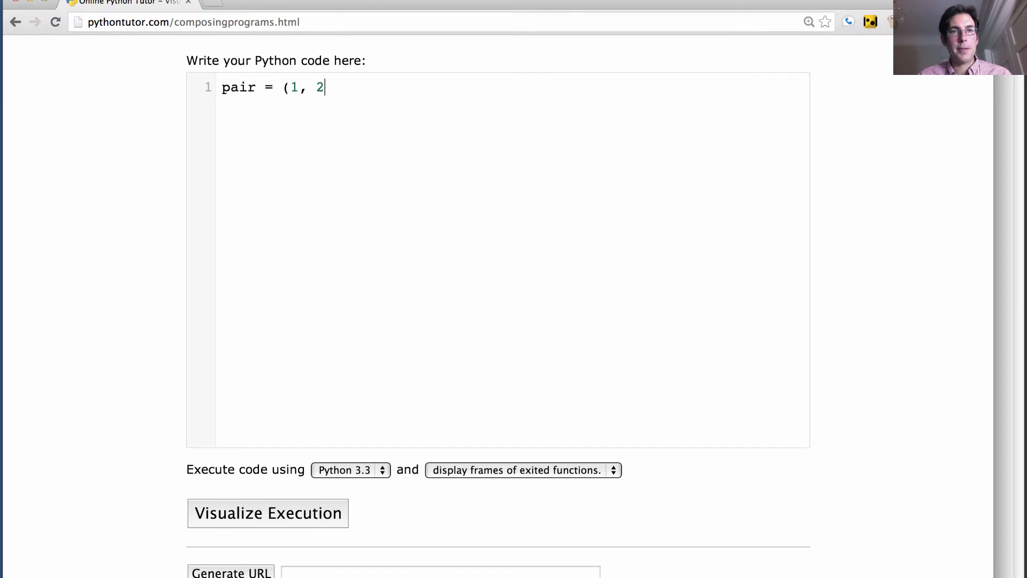
pyautogui.write(')')
pyautogui.write('pairs = ((1, 2), (')
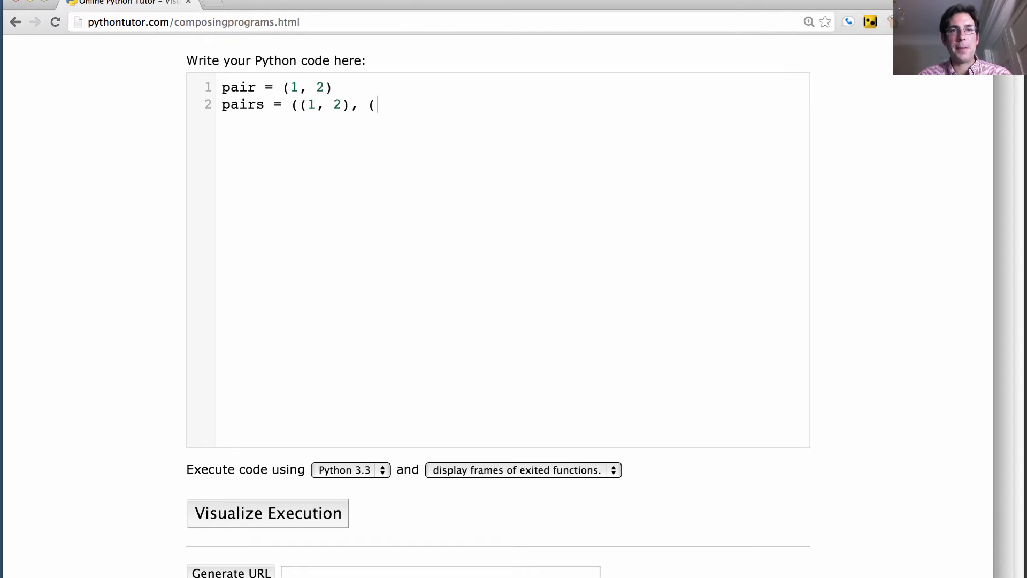
pyautogui.write('3, 4))')
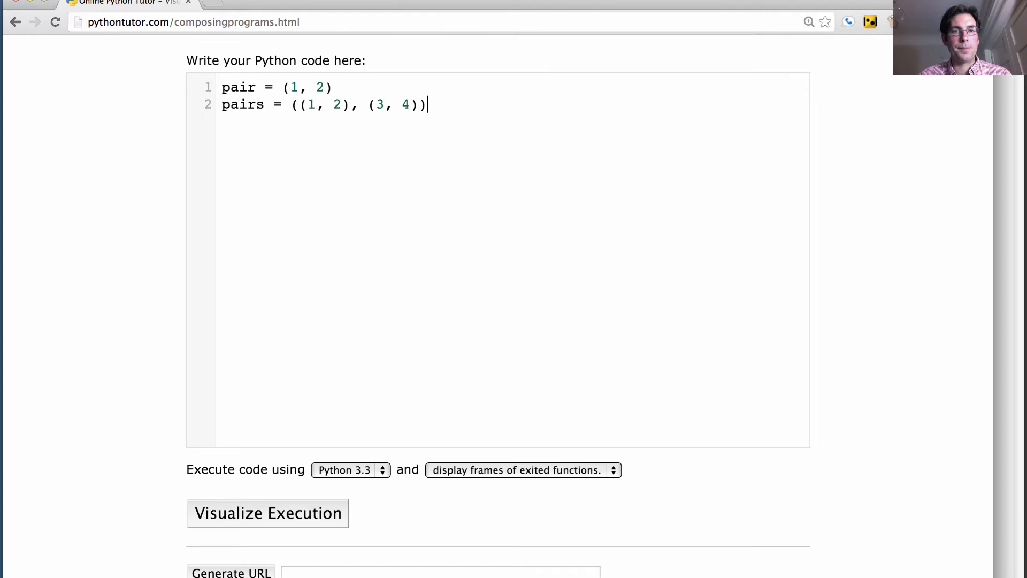
pyautogui.click(268, 513)
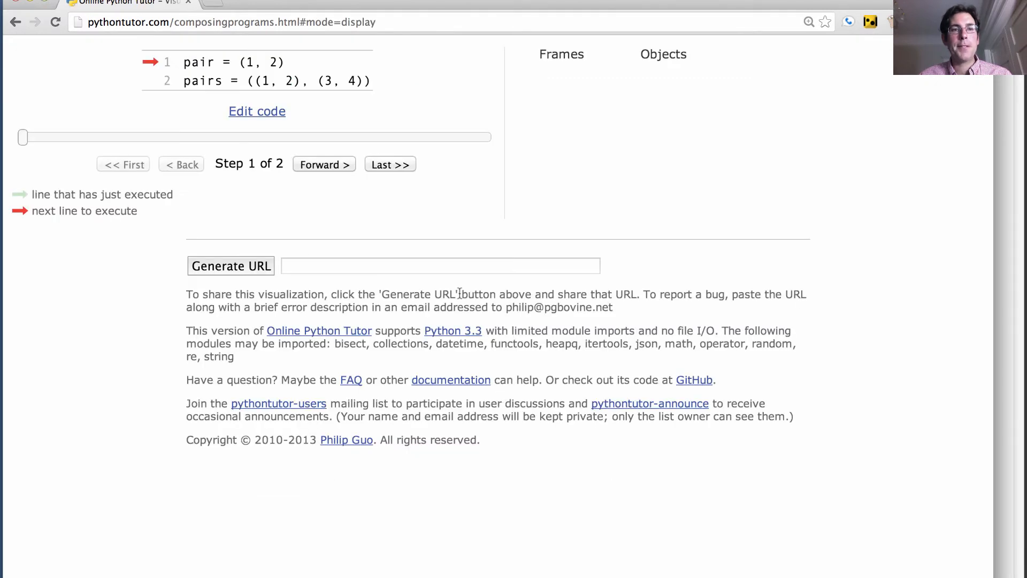
pyautogui.click(323, 164)
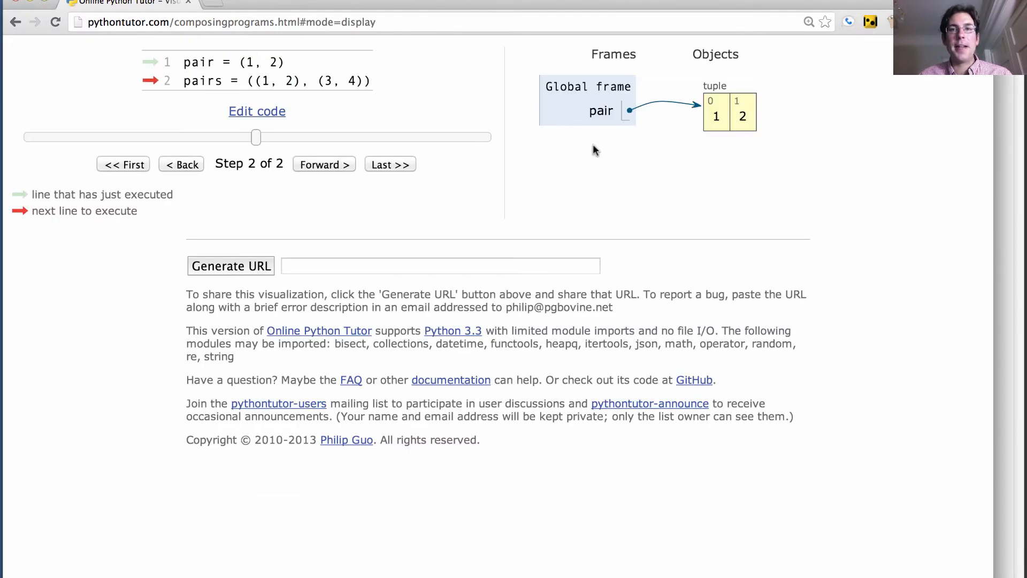
pyautogui.moveTo(710, 95)
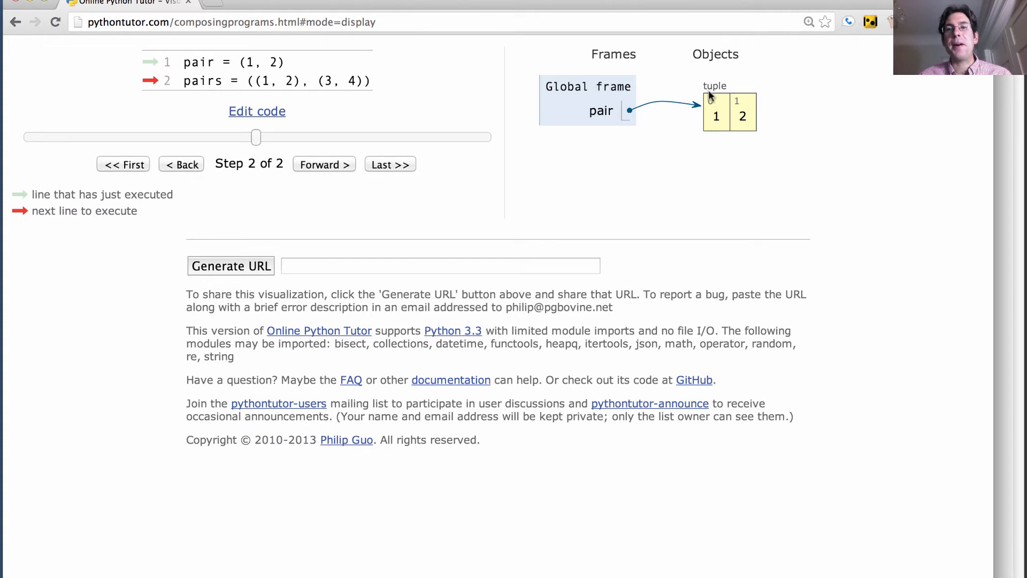
pyautogui.moveTo(706, 130)
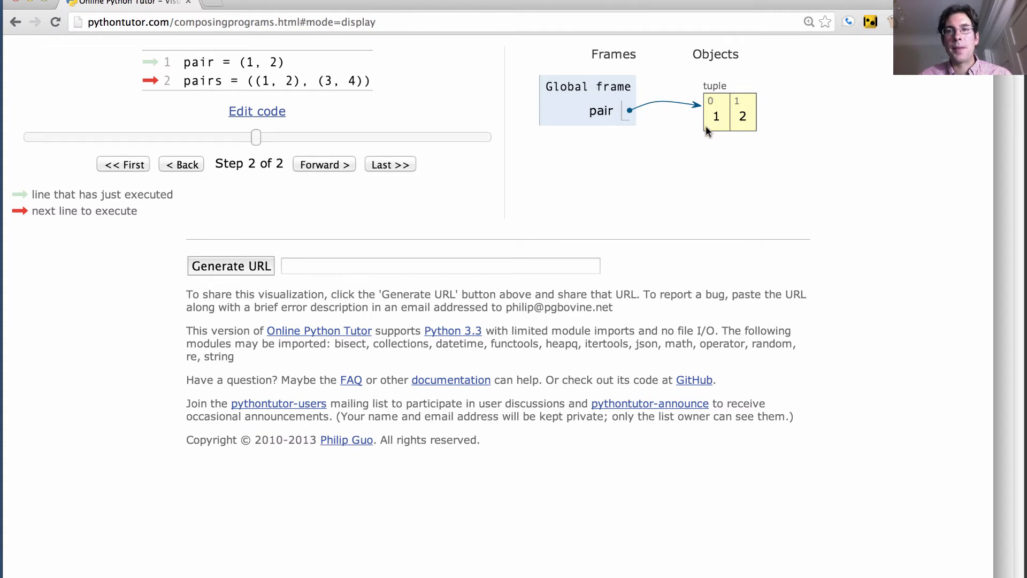
pyautogui.moveTo(750, 130)
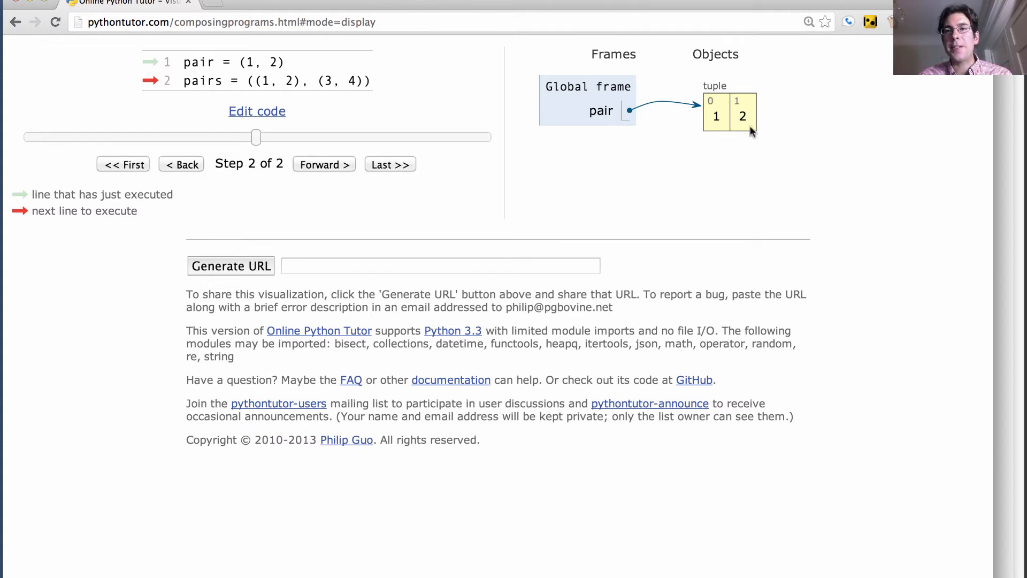
pyautogui.moveTo(727, 108)
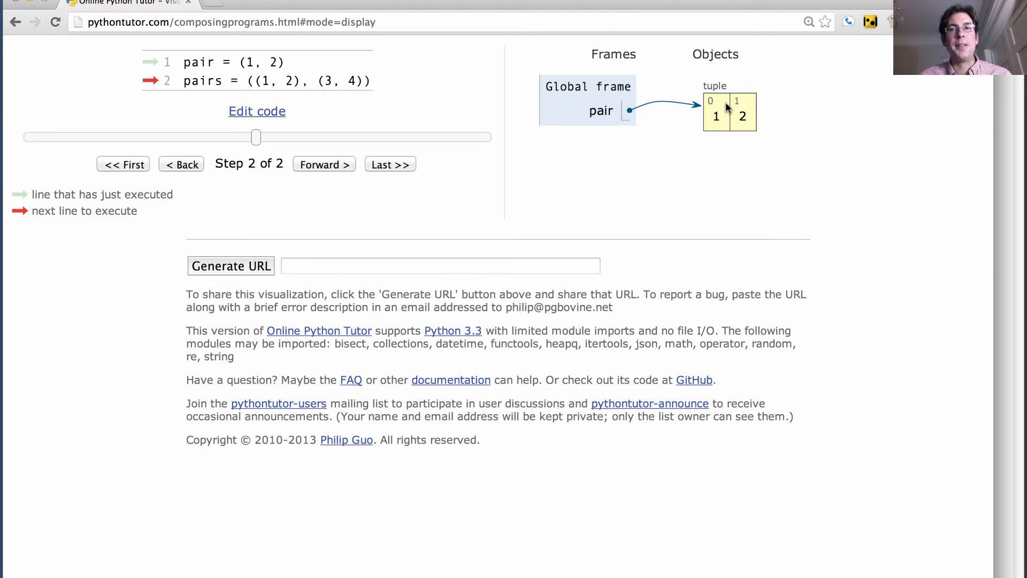
pyautogui.moveTo(706, 129)
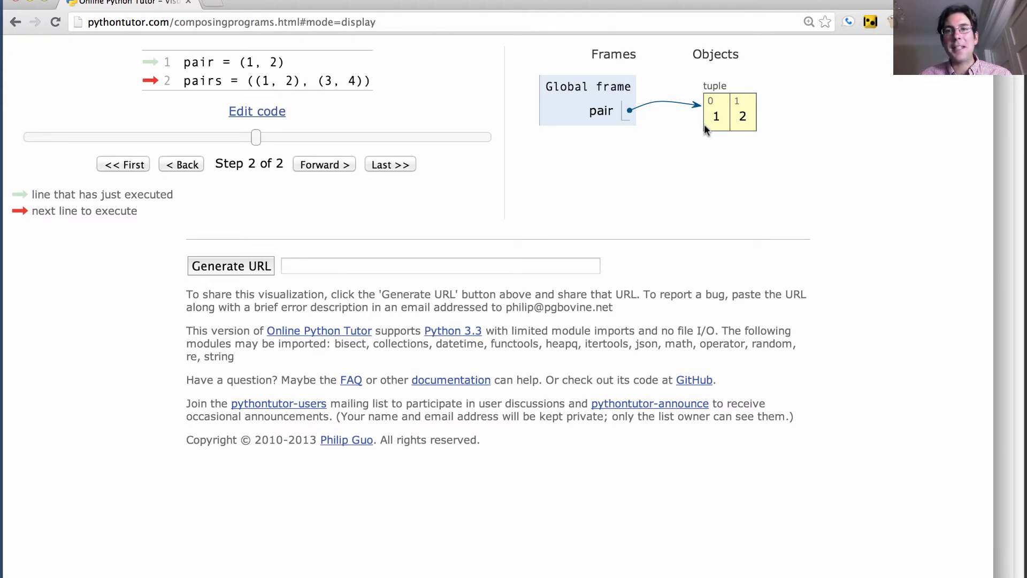
pyautogui.moveTo(705, 151)
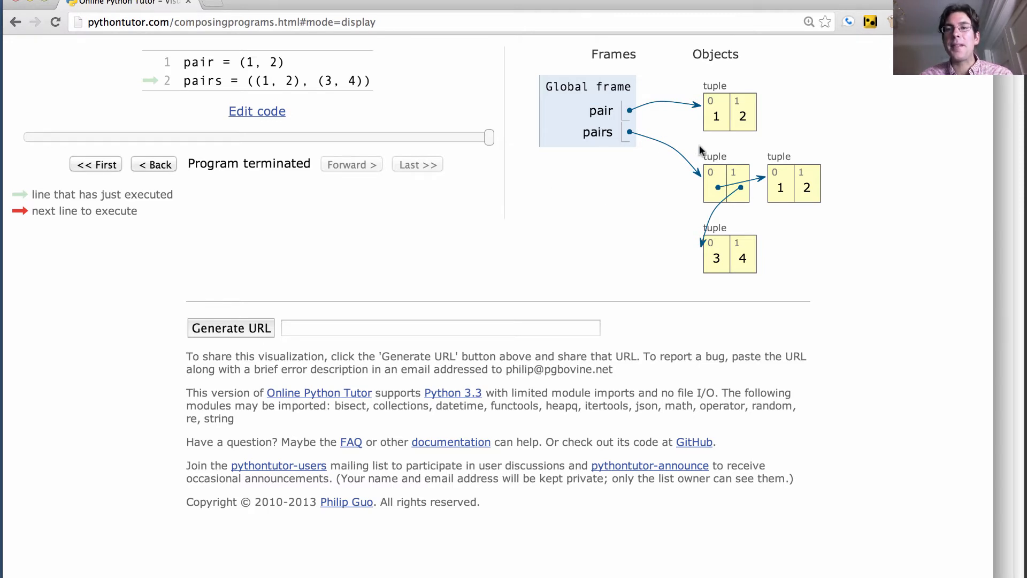
pyautogui.moveTo(743, 202)
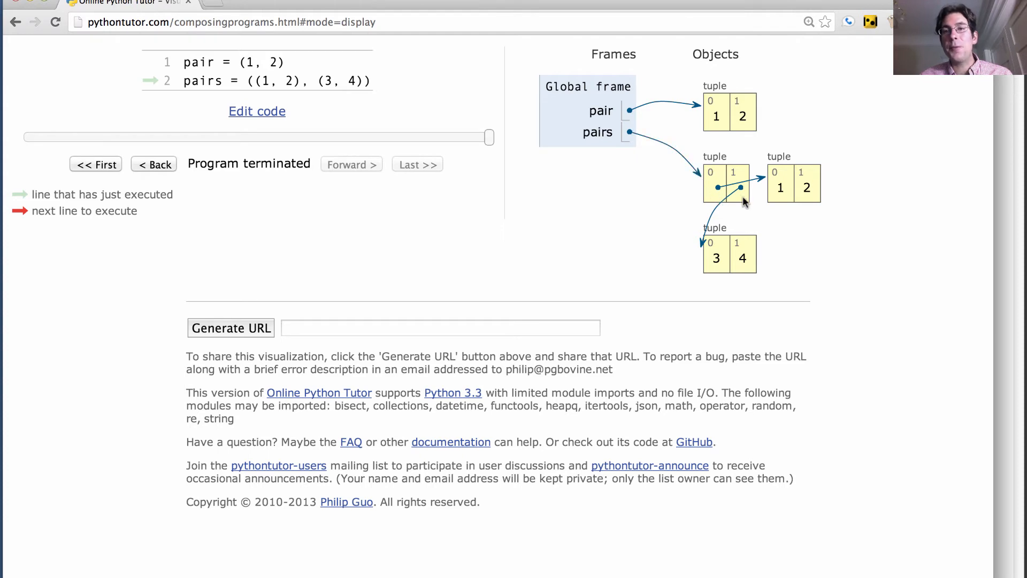
pyautogui.moveTo(753, 183)
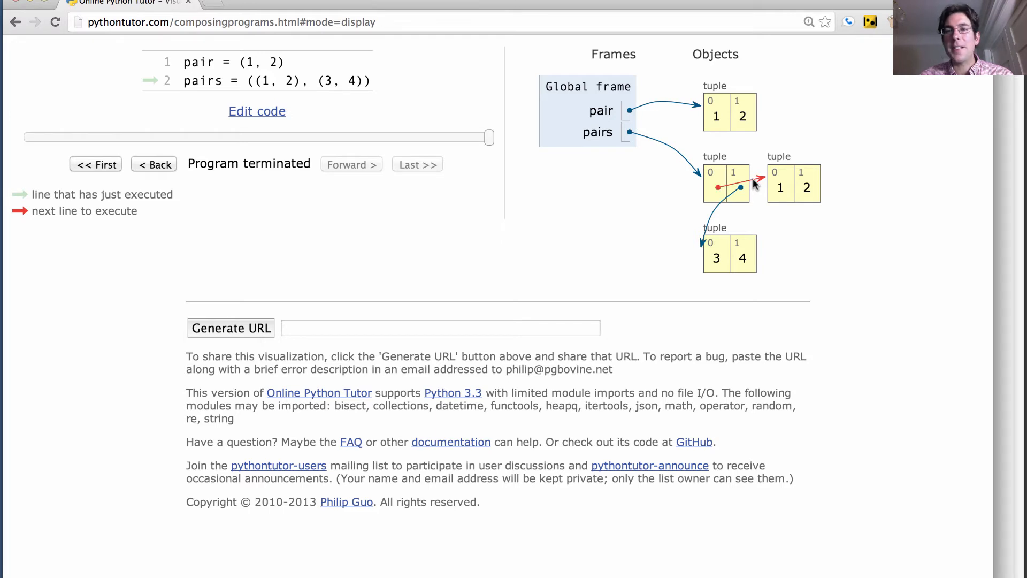
pyautogui.moveTo(750, 192)
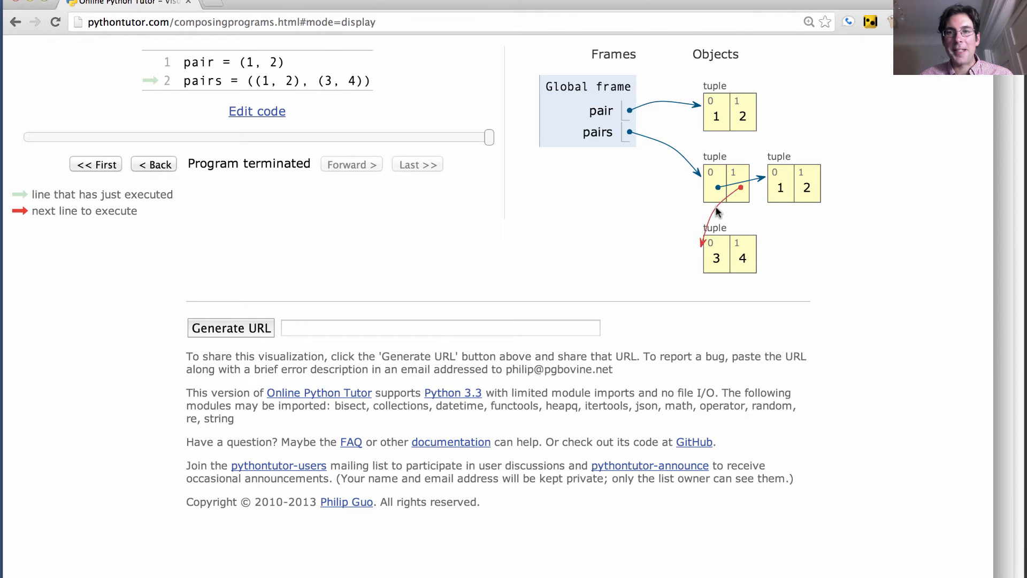
pyautogui.moveTo(876, 238)
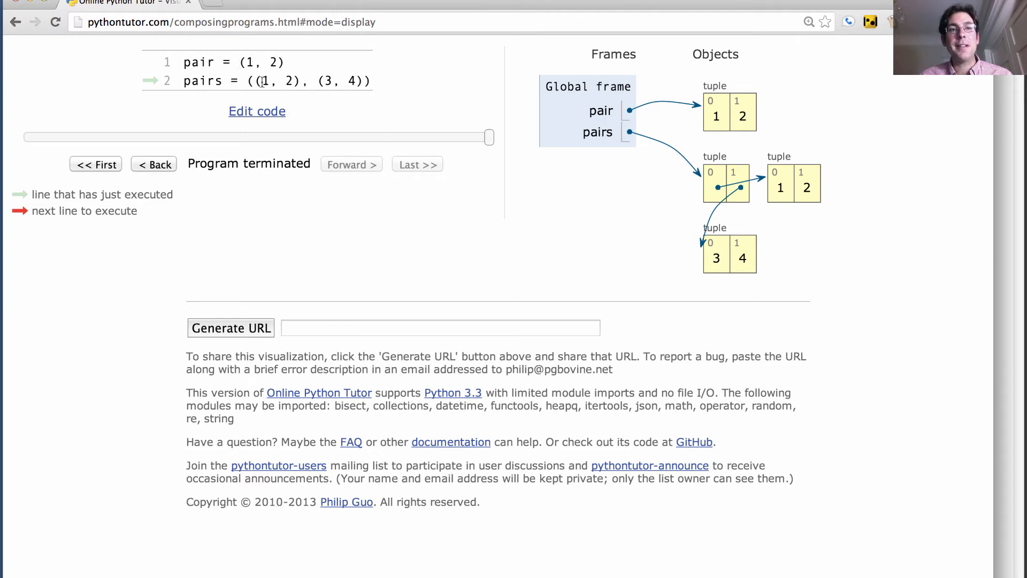
pyautogui.moveTo(367, 98)
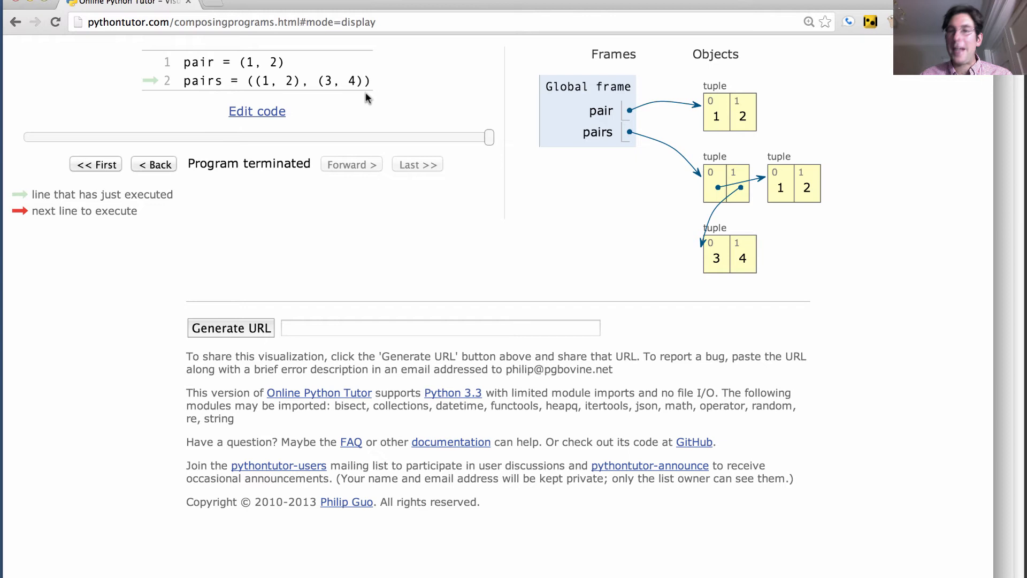
pyautogui.moveTo(638, 169)
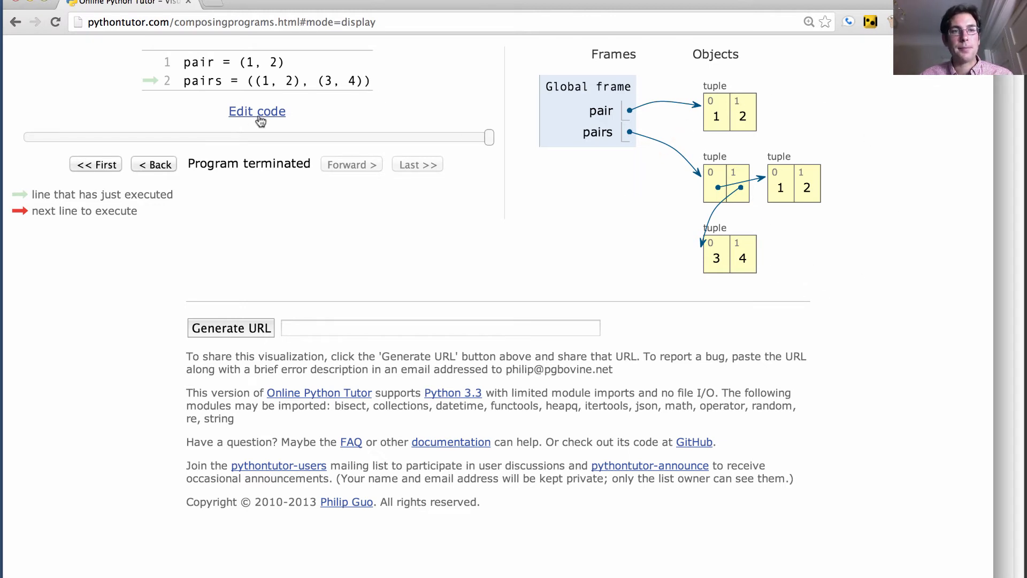
# Remove the pair = (1, 2) line and add a, b = pairs after the pairs definition.
pyautogui.click(257, 110)
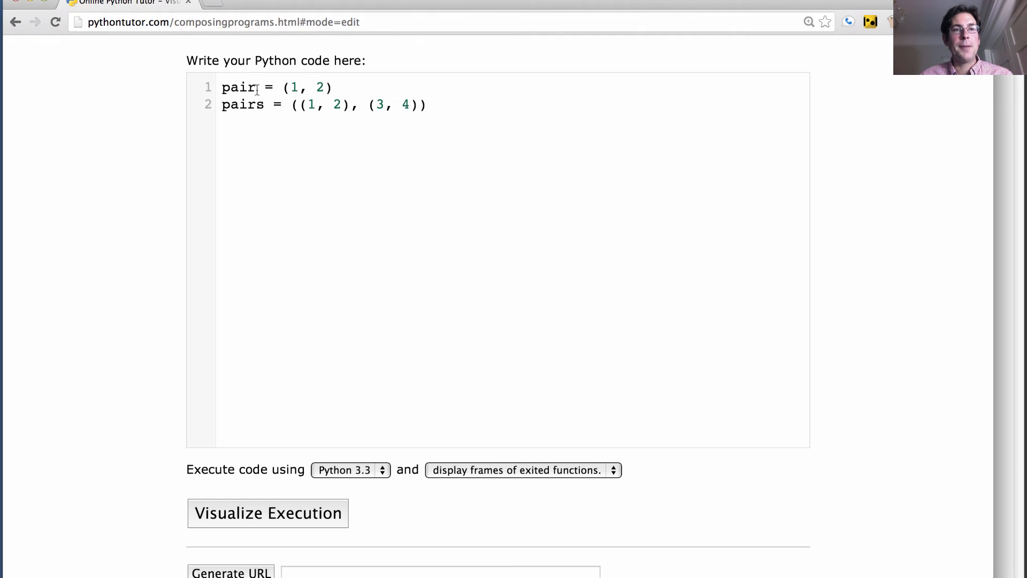
pyautogui.press('Backspace')
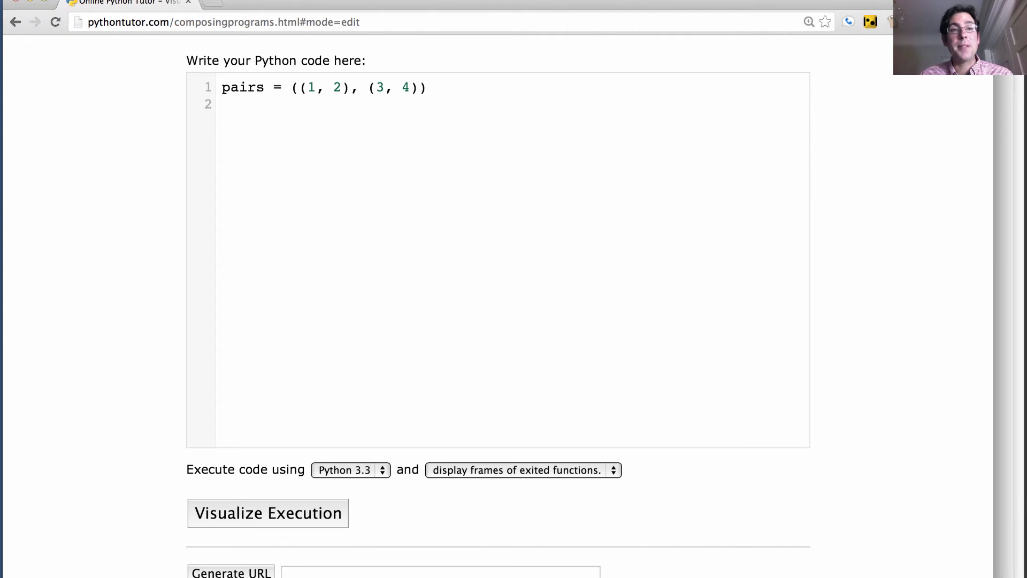
pyautogui.click(223, 104)
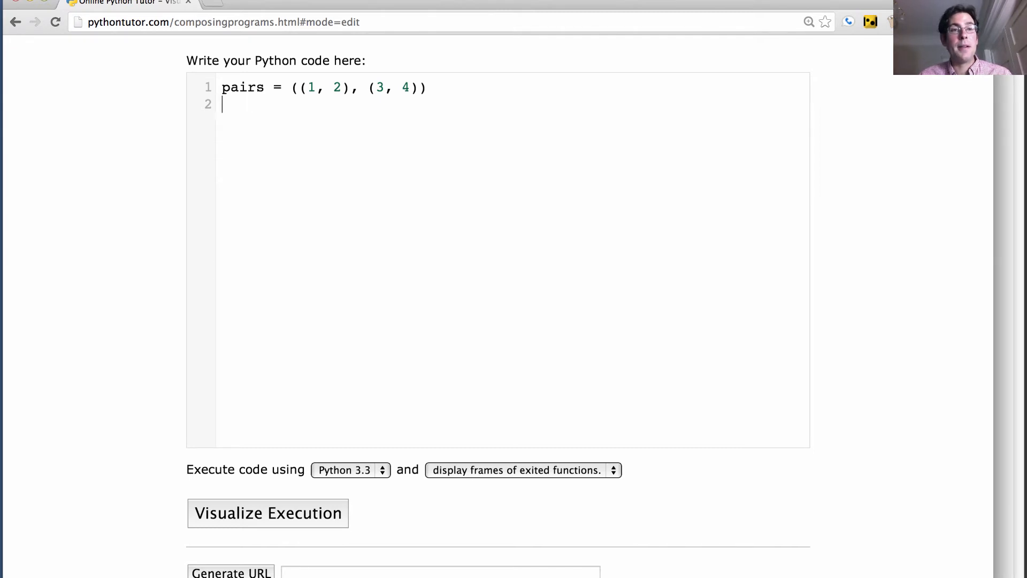
pyautogui.write('a, b = pai')
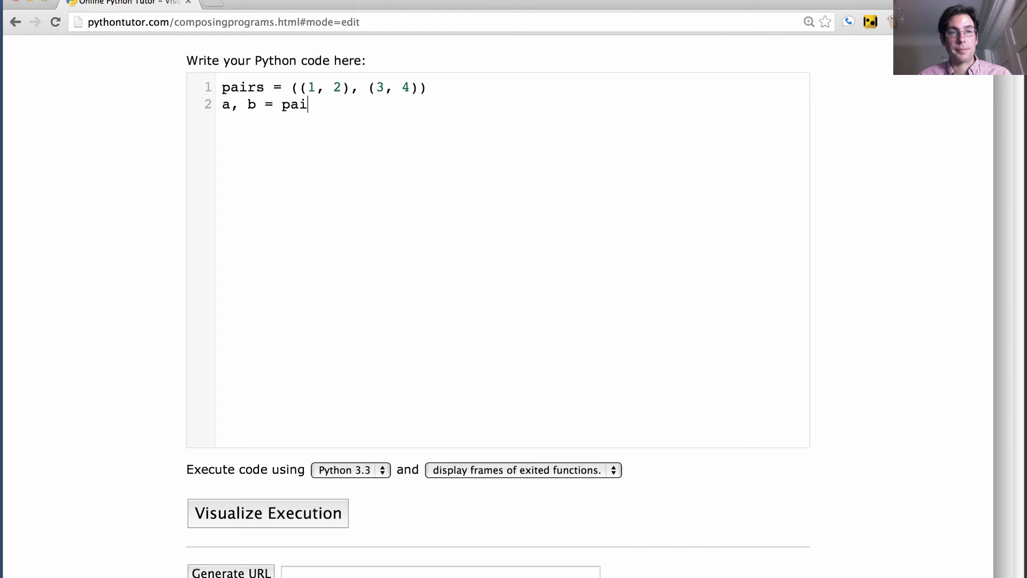
pyautogui.write('rs')
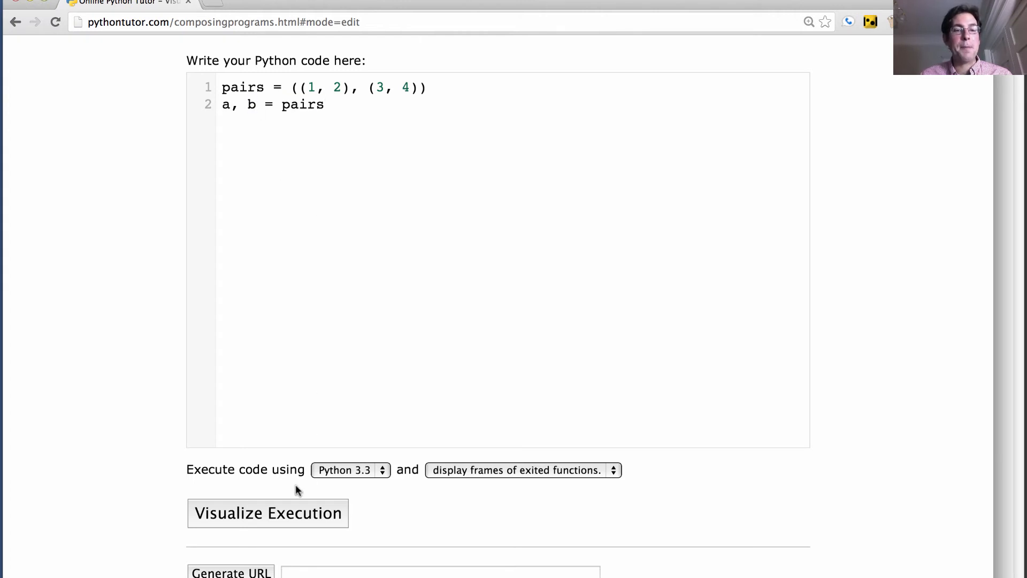
# Visualize and step through both lines so a points to (1, 2) and b to (3, 4).
pyautogui.click(268, 512)
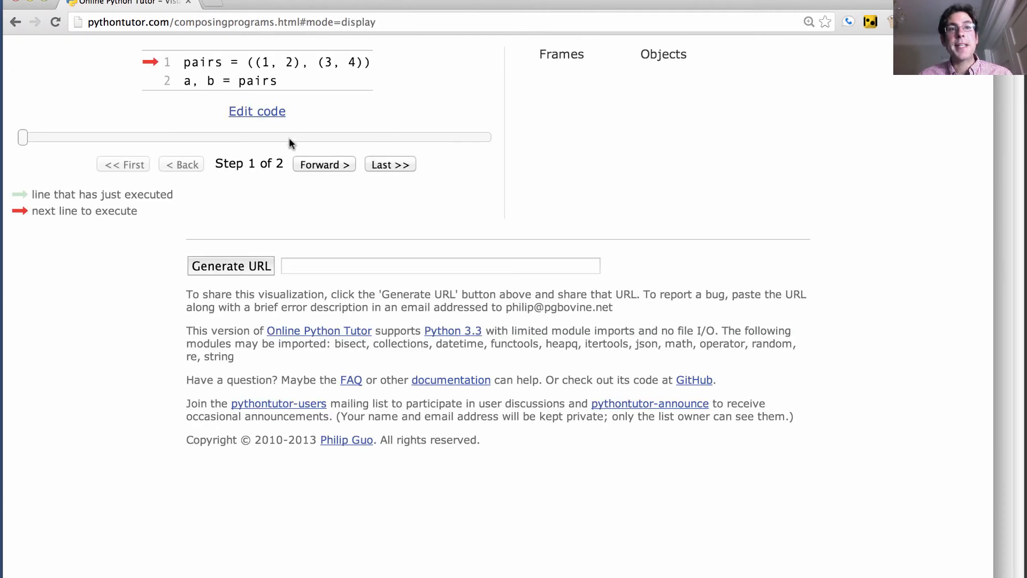
pyautogui.click(323, 164)
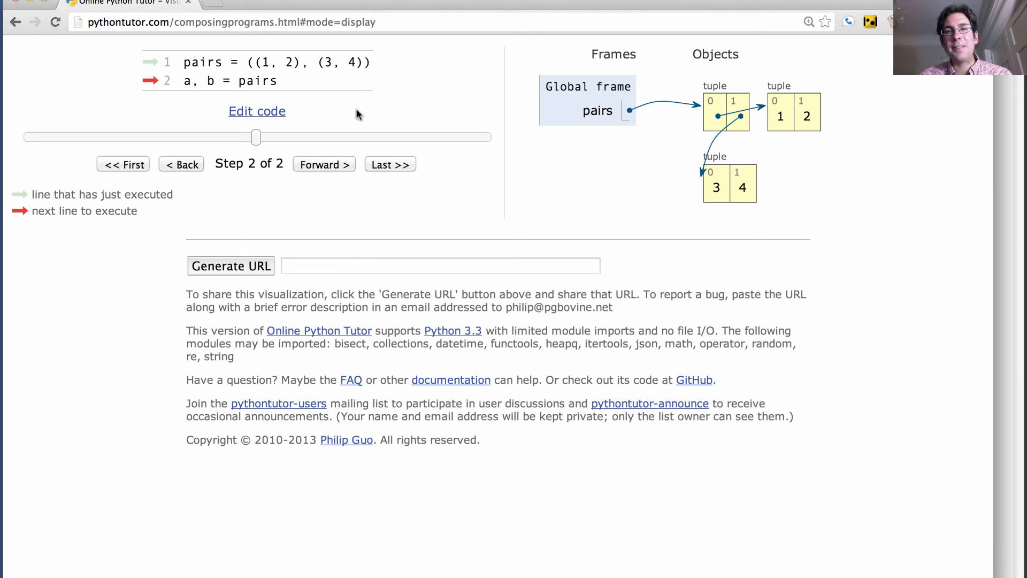
pyautogui.moveTo(712, 220)
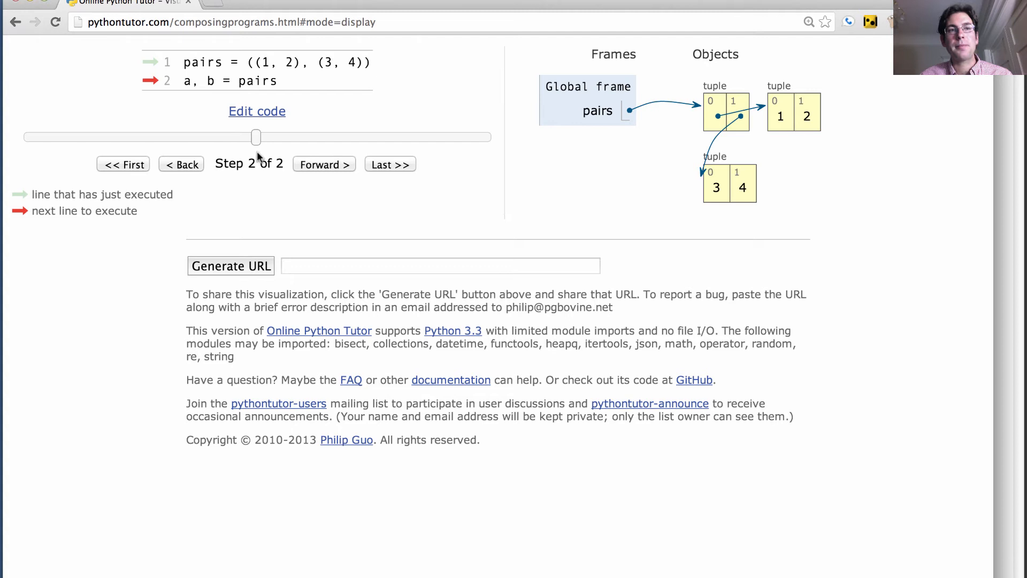
pyautogui.moveTo(355, 207)
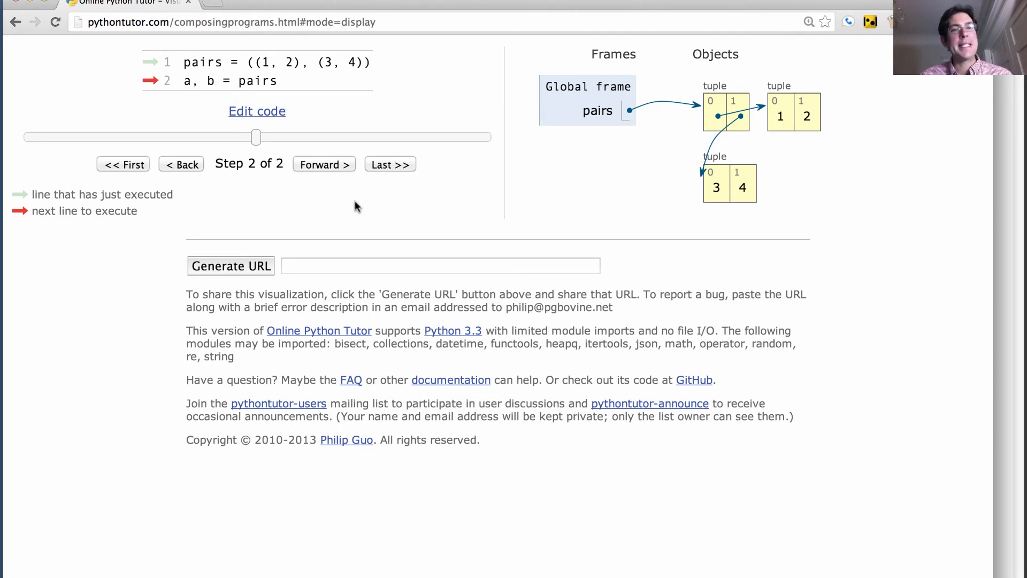
pyautogui.click(323, 163)
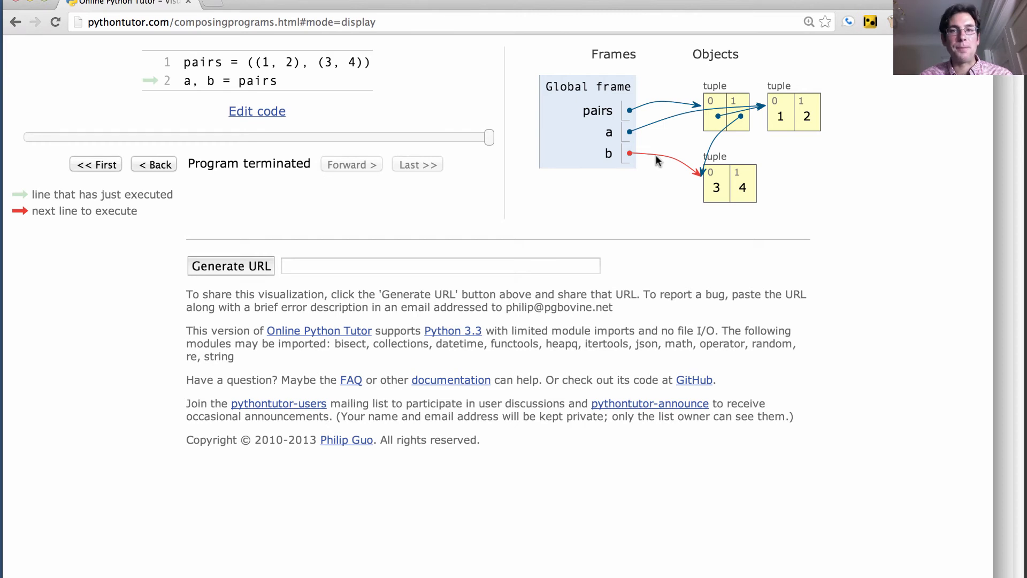
pyautogui.moveTo(635, 216)
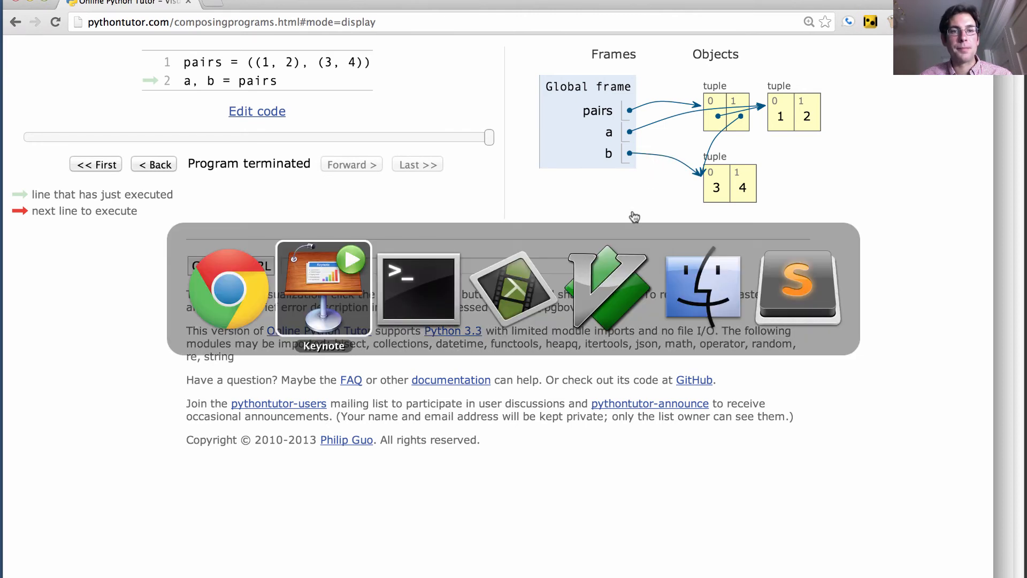
# Switch to Keynote showing the Box-and-Pointer Notation slide.
pyautogui.click(323, 288)
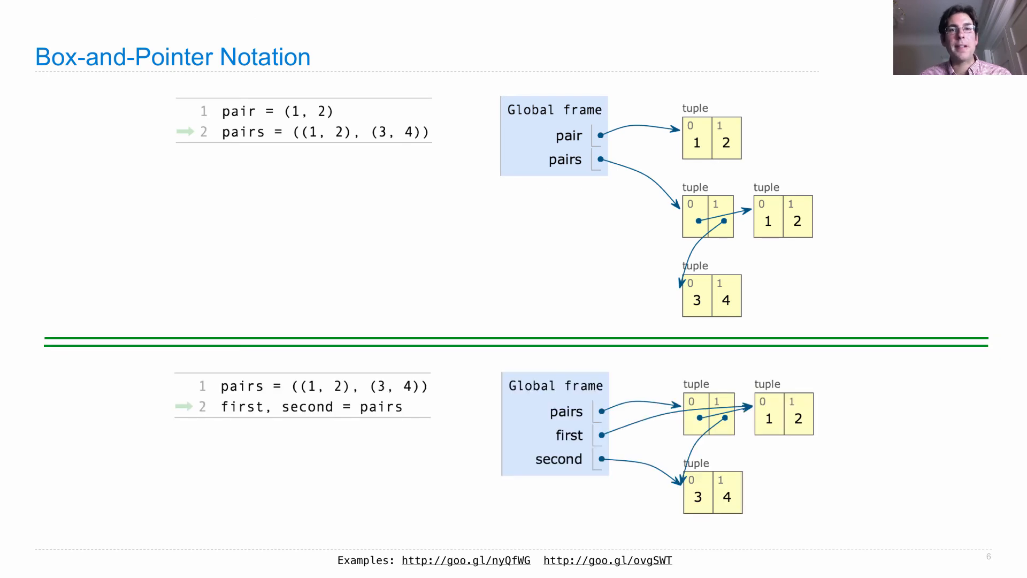
pyautogui.moveTo(501, 236)
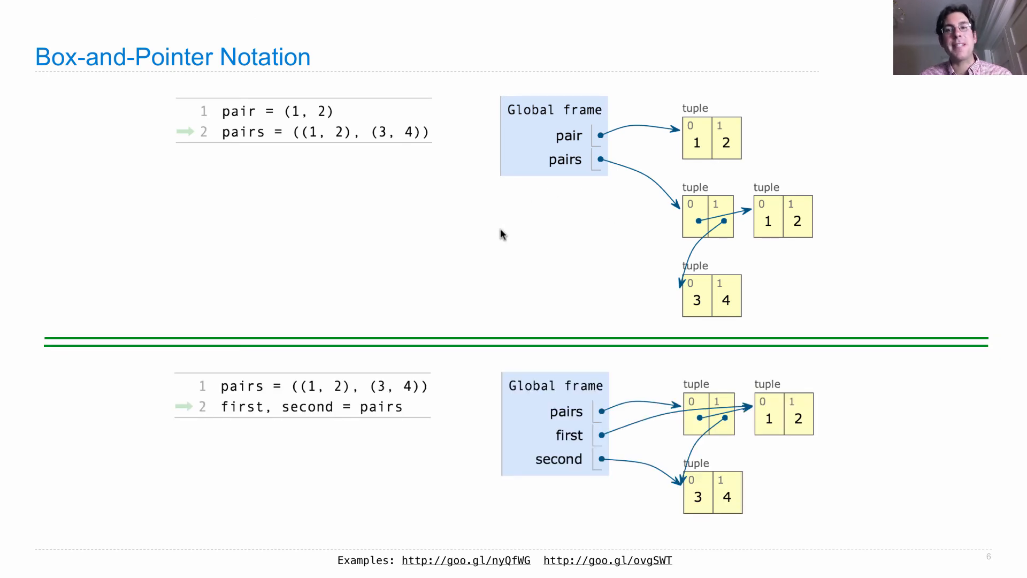
pyautogui.moveTo(442, 227)
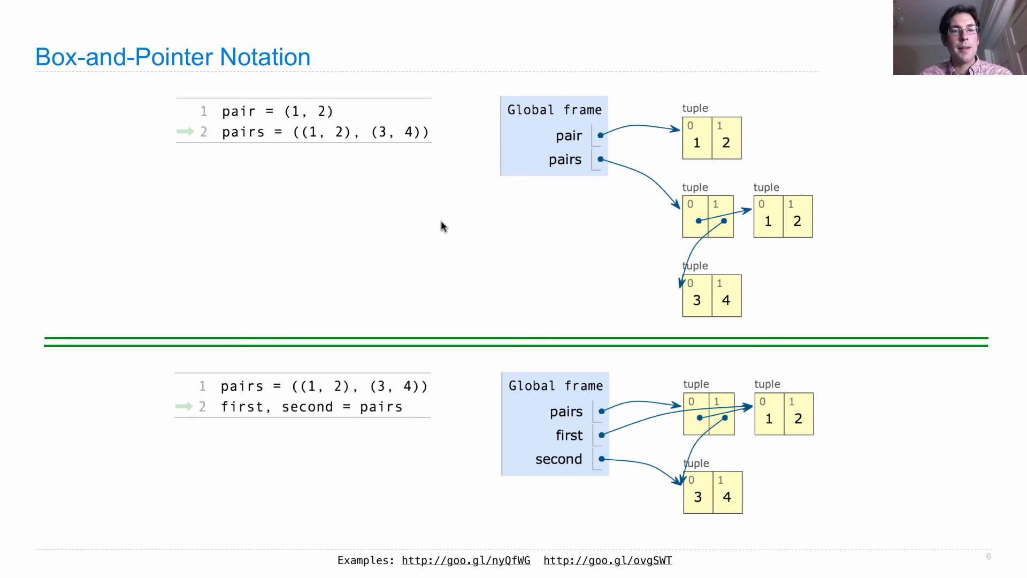
pyautogui.moveTo(359, 105)
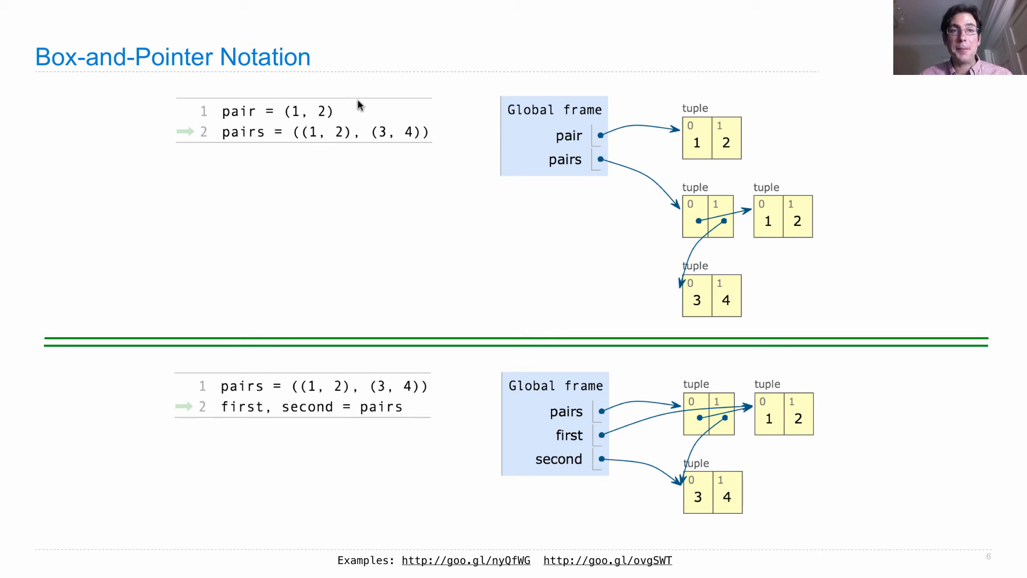
pyautogui.moveTo(731, 126)
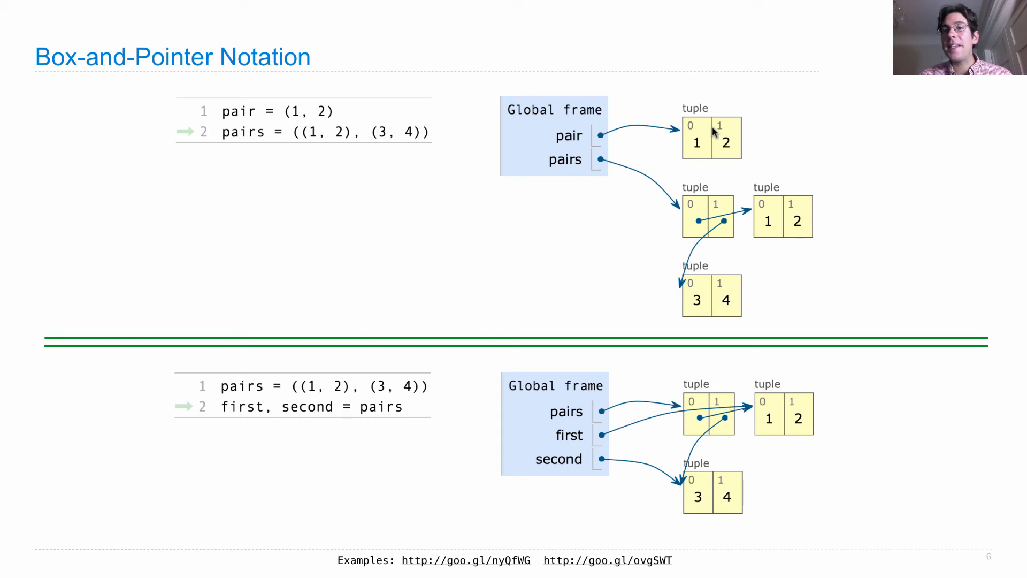
pyautogui.moveTo(728, 153)
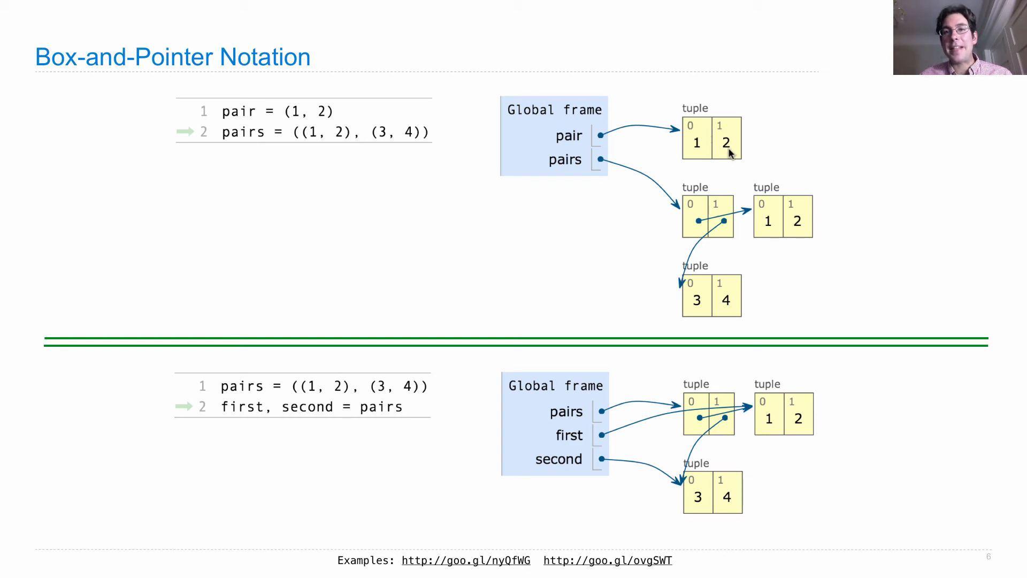
pyautogui.moveTo(847, 185)
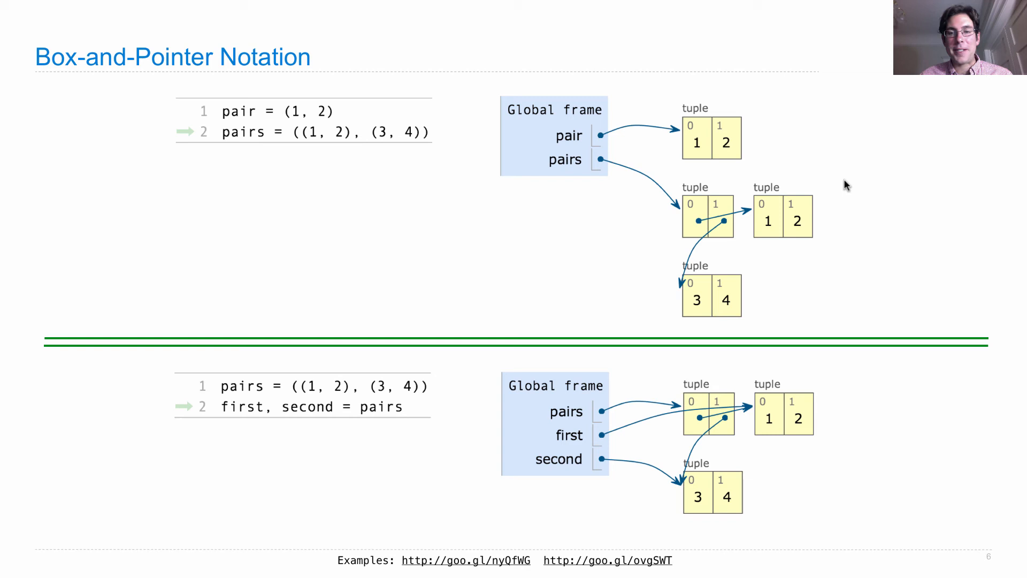